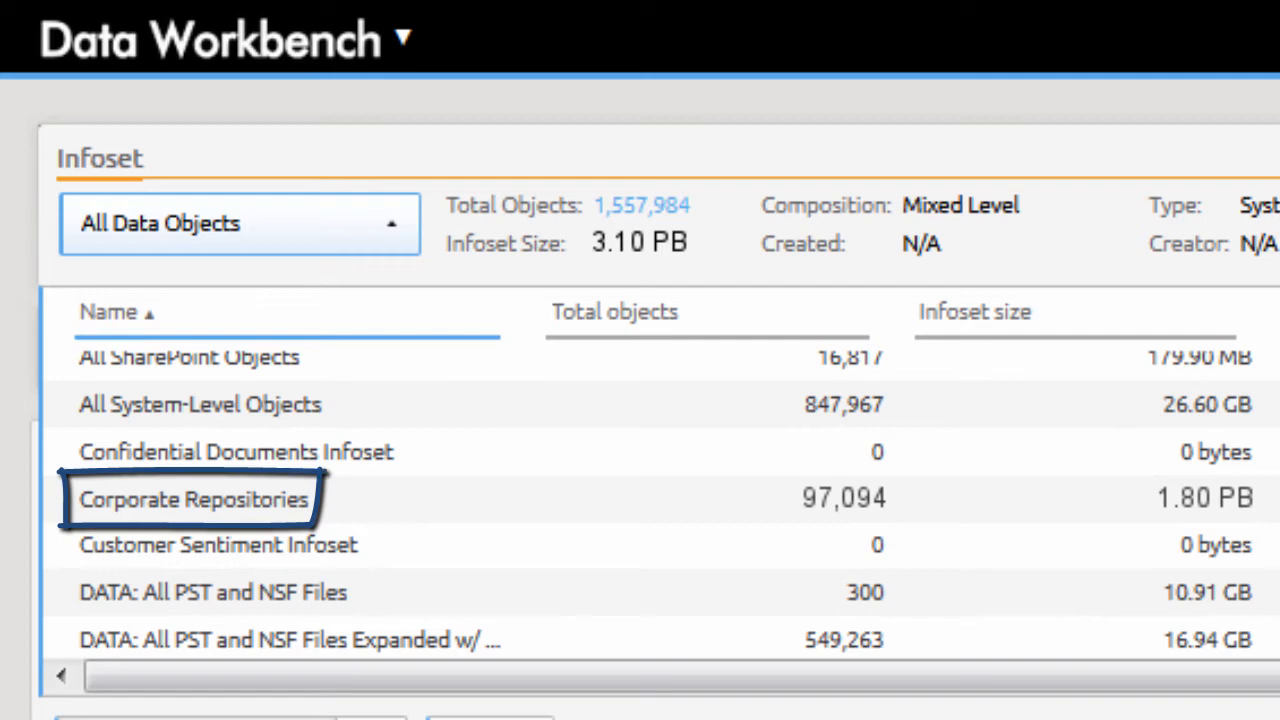
From Corporate Repositories, switch to the Research Development Group infoset and open Create
click(192, 499)
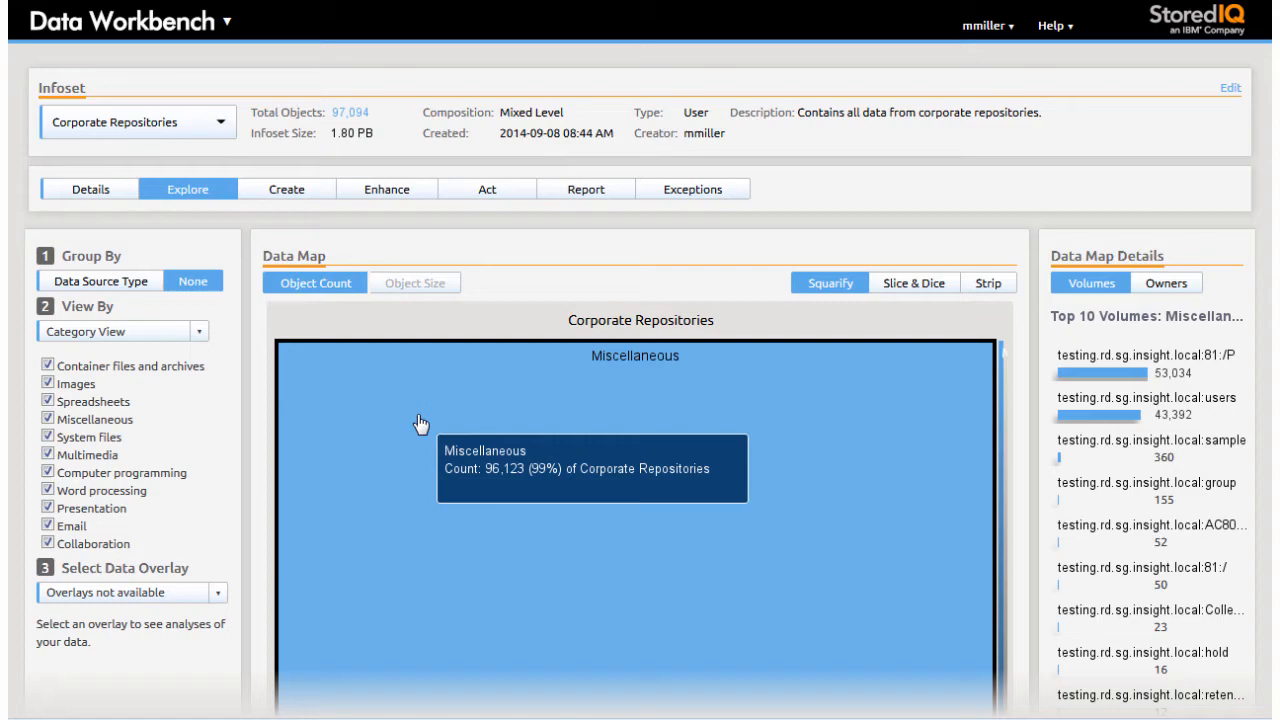
click(286, 189)
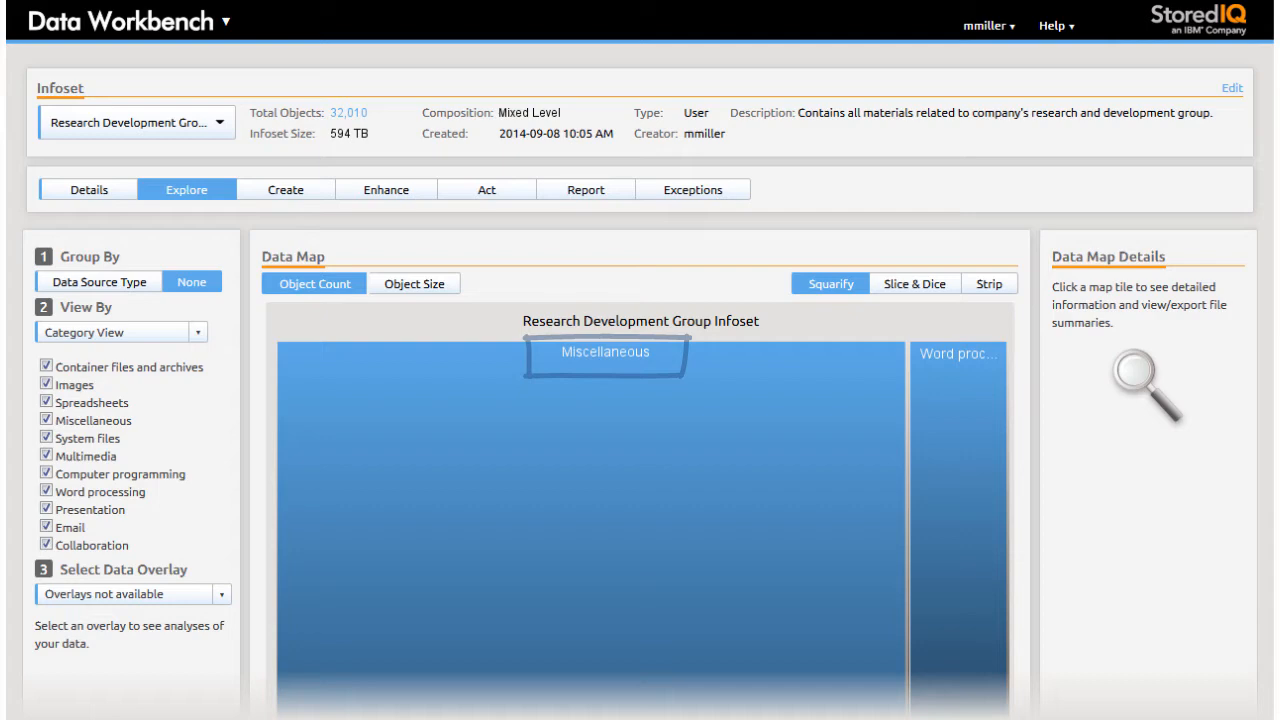
click(285, 189)
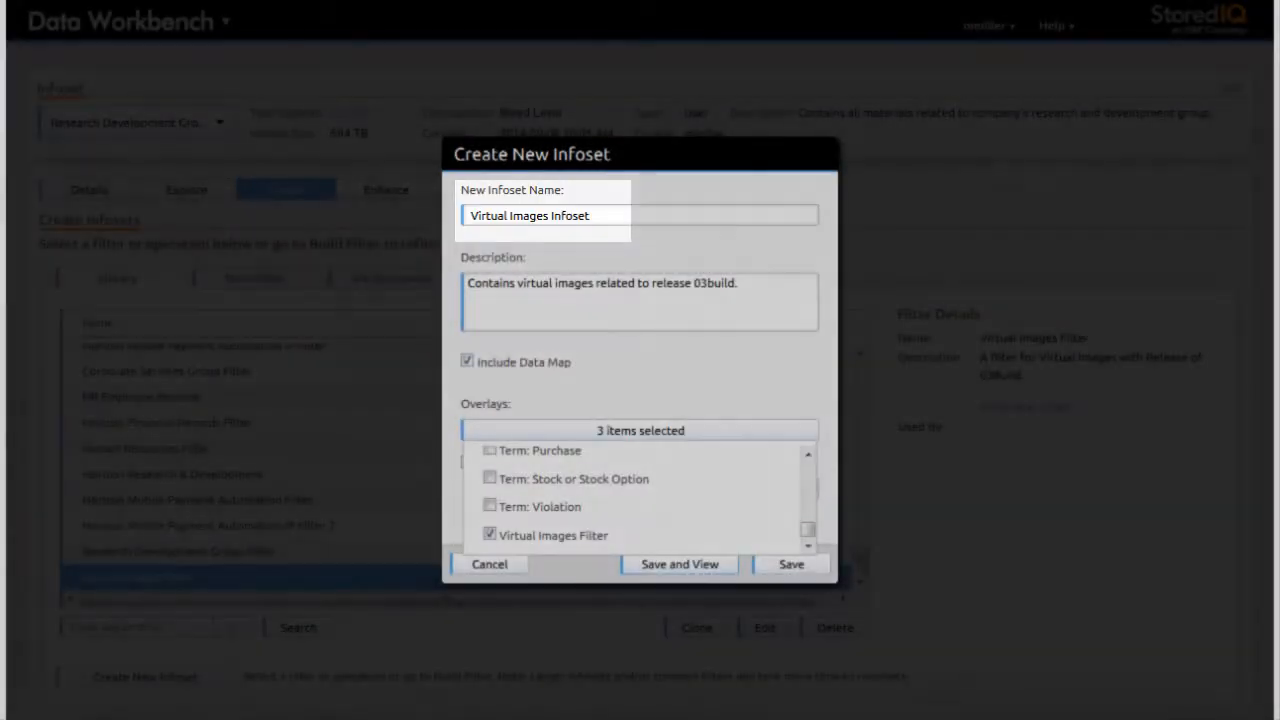
Save the Virtual Images Infoset and run Basic Move to CIFS hold immediately
click(678, 564)
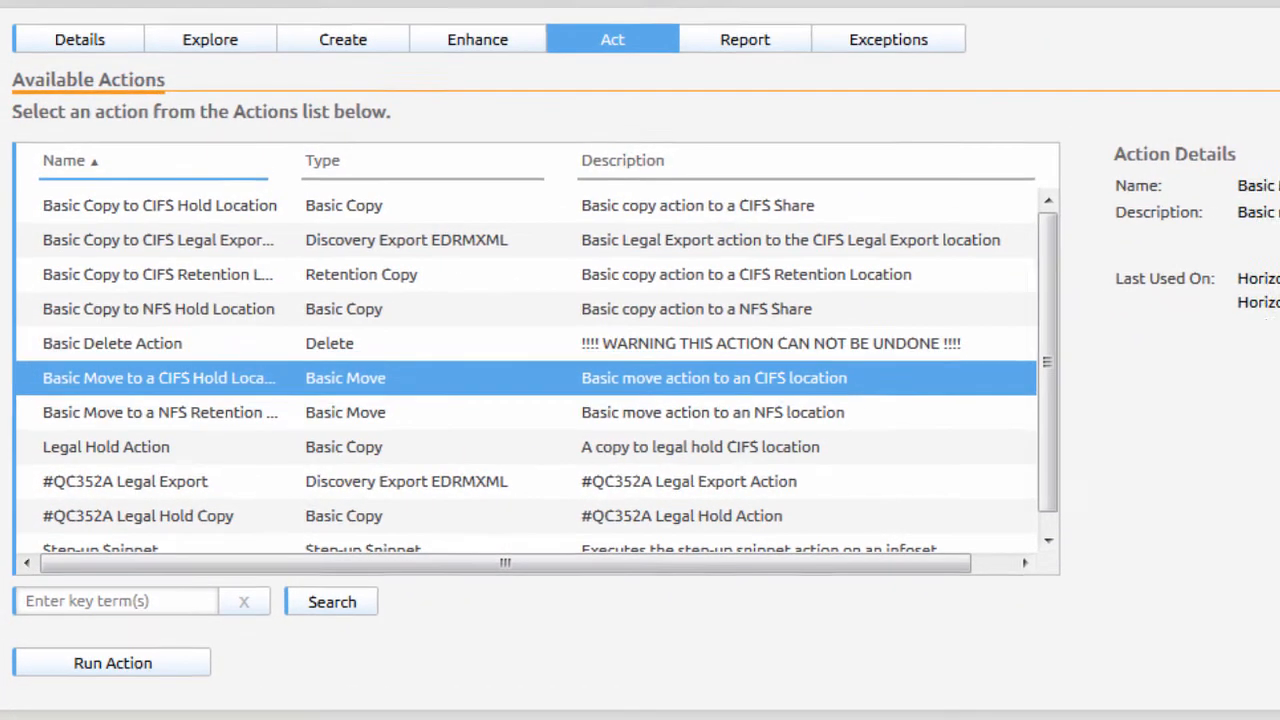
click(112, 662)
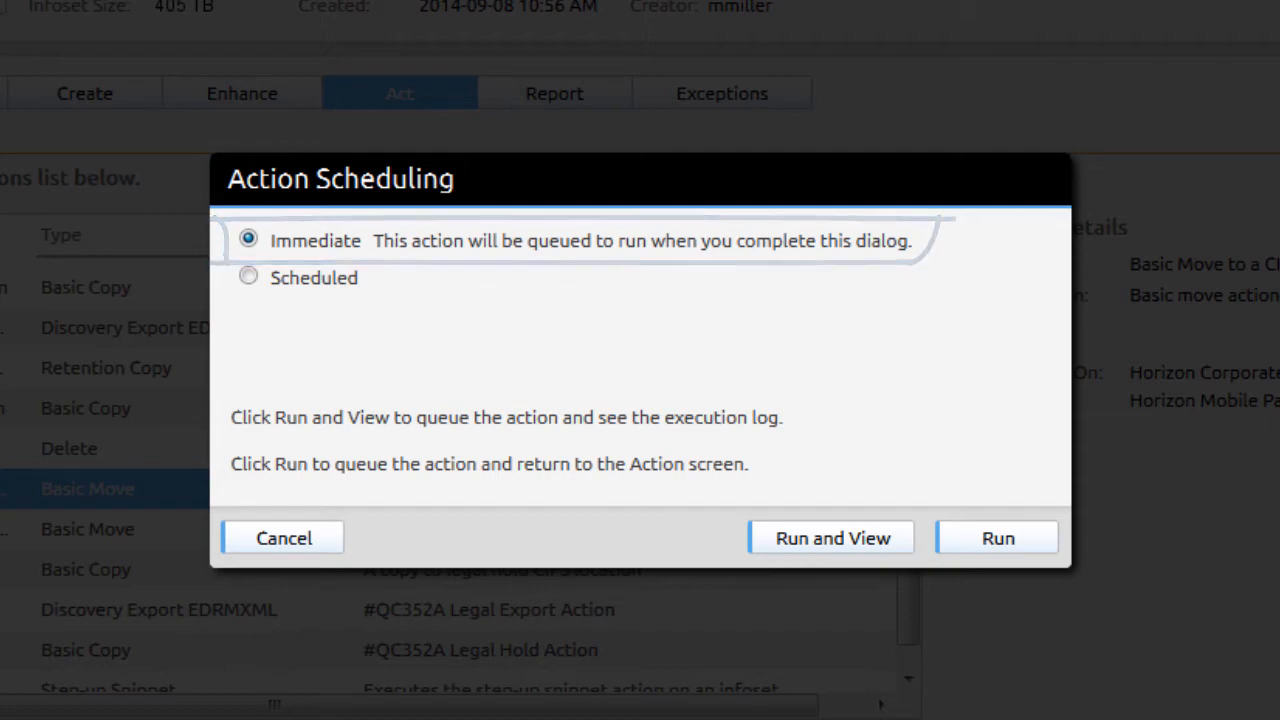
click(831, 537)
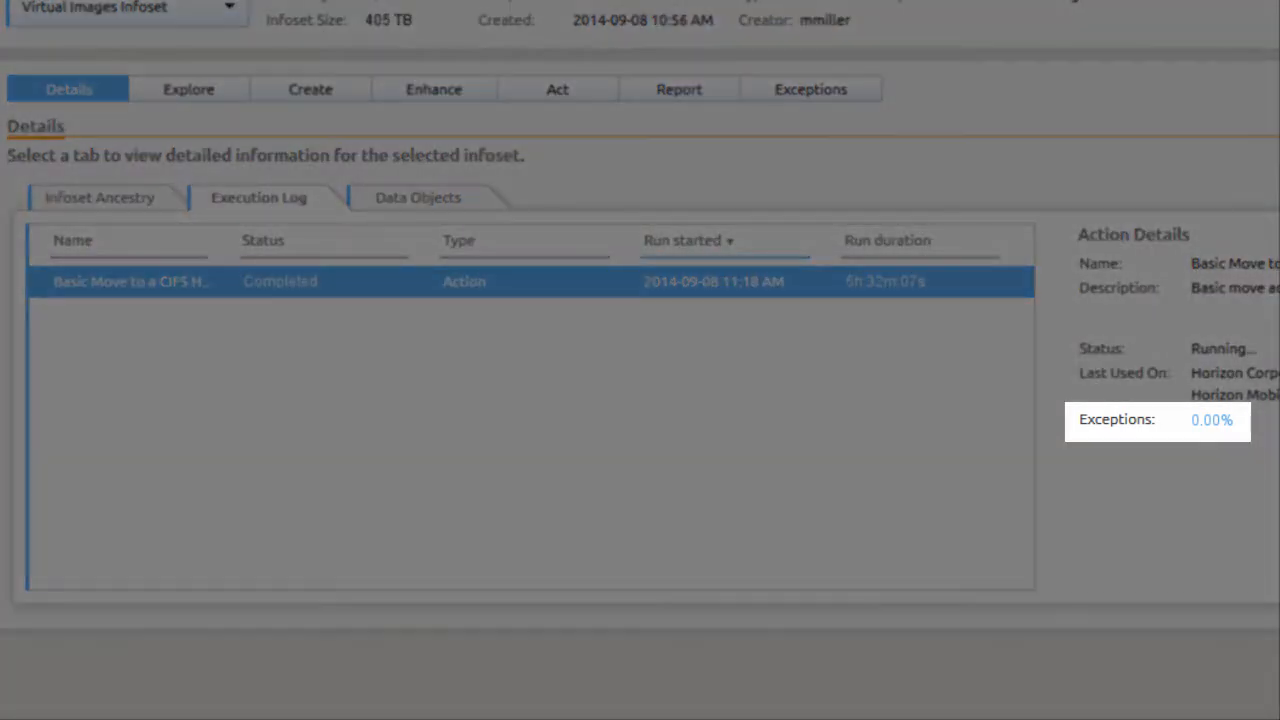
Select the Test Documentation Infoset from the Infoset dropdown
click(188, 89)
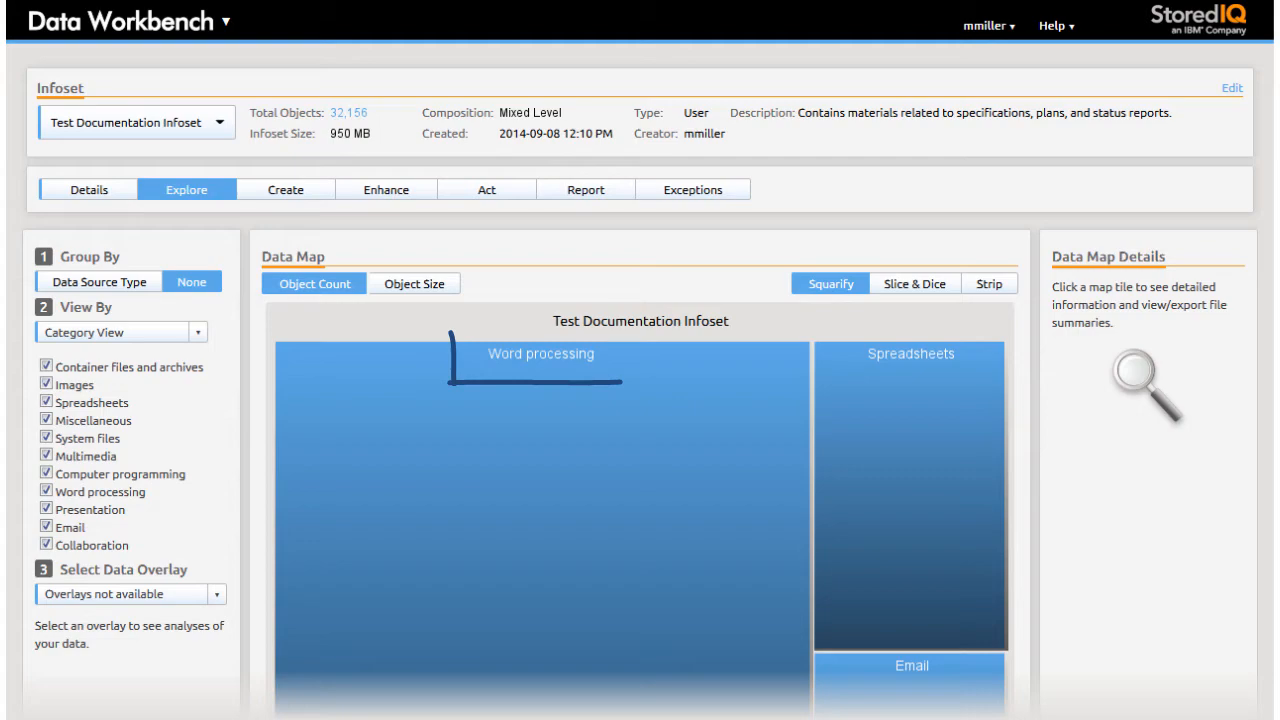
Build the Final AND Release 1.3.0 filter and save it as Release 1.3.0 Test Documentation Infoset
click(285, 189)
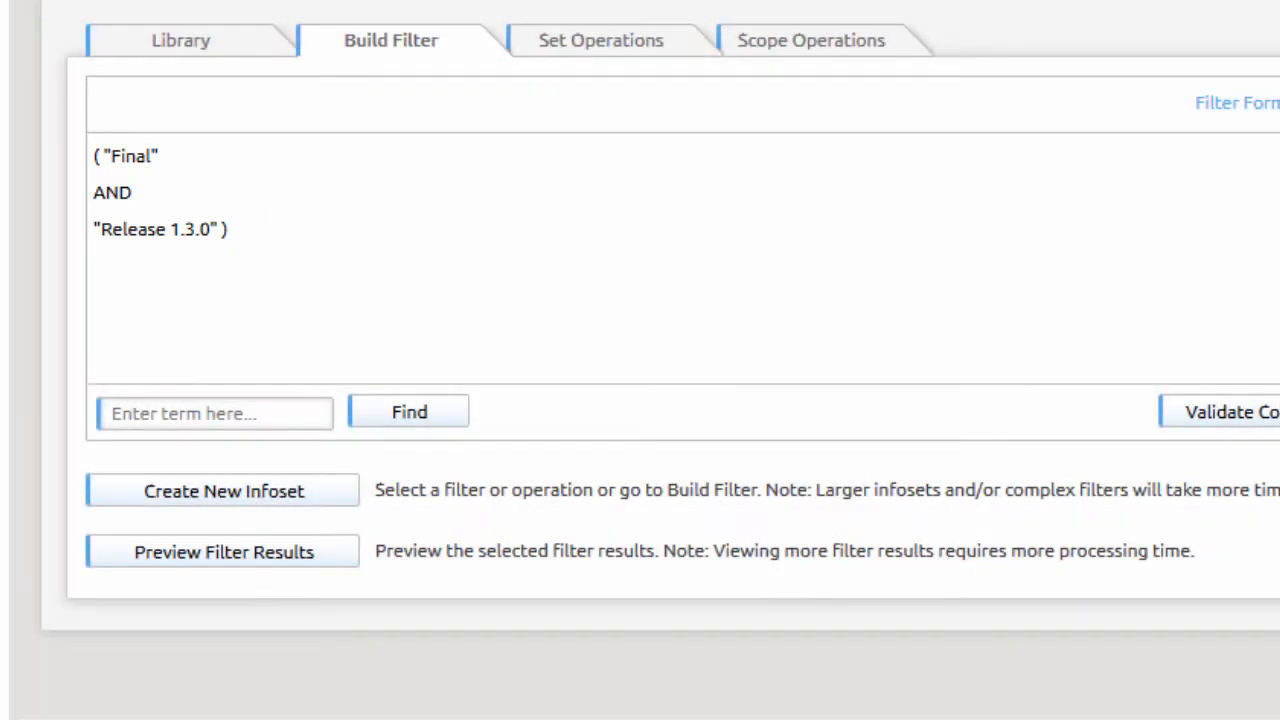
click(223, 490)
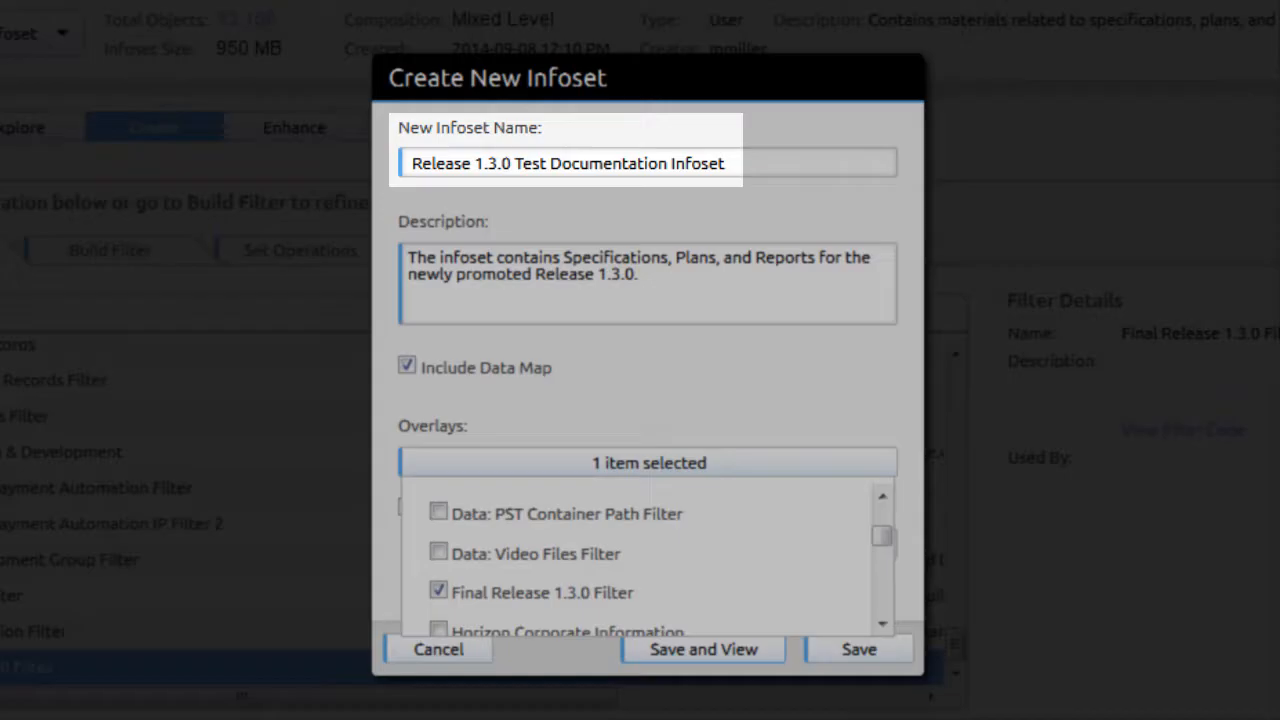
click(703, 649)
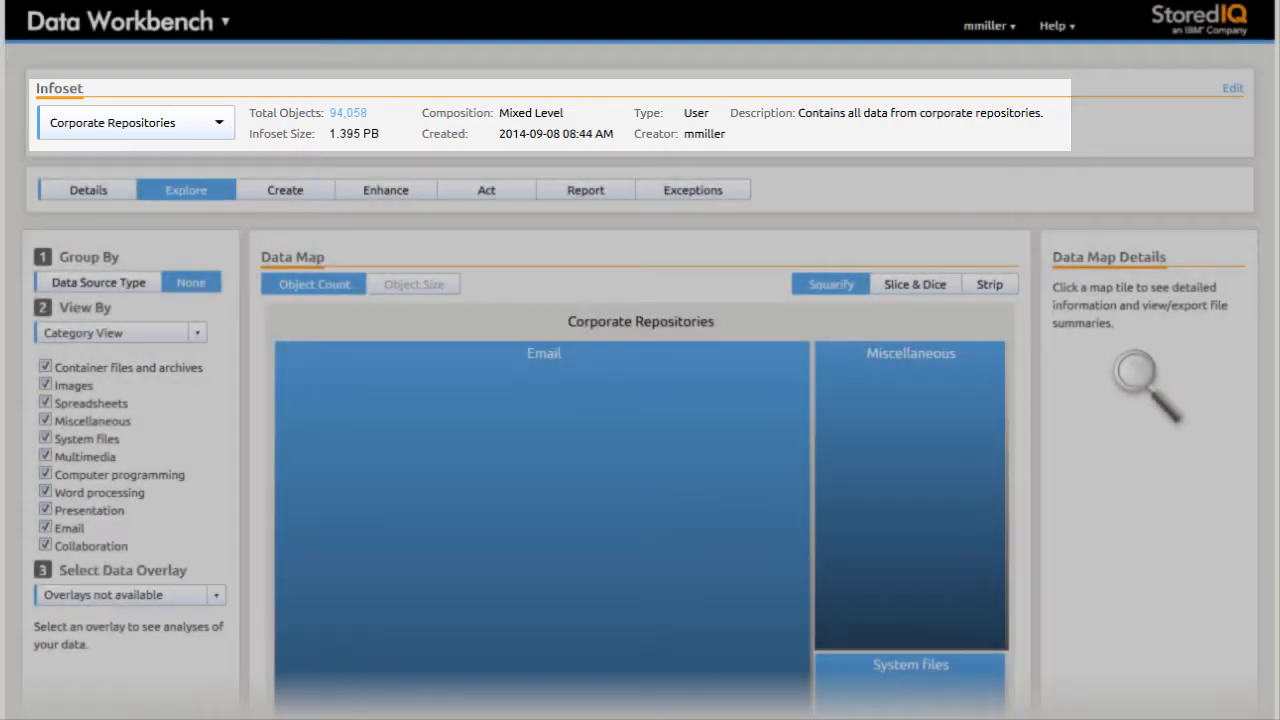
Build a File Extension contains tar filter on Corporate Repositories
click(285, 189)
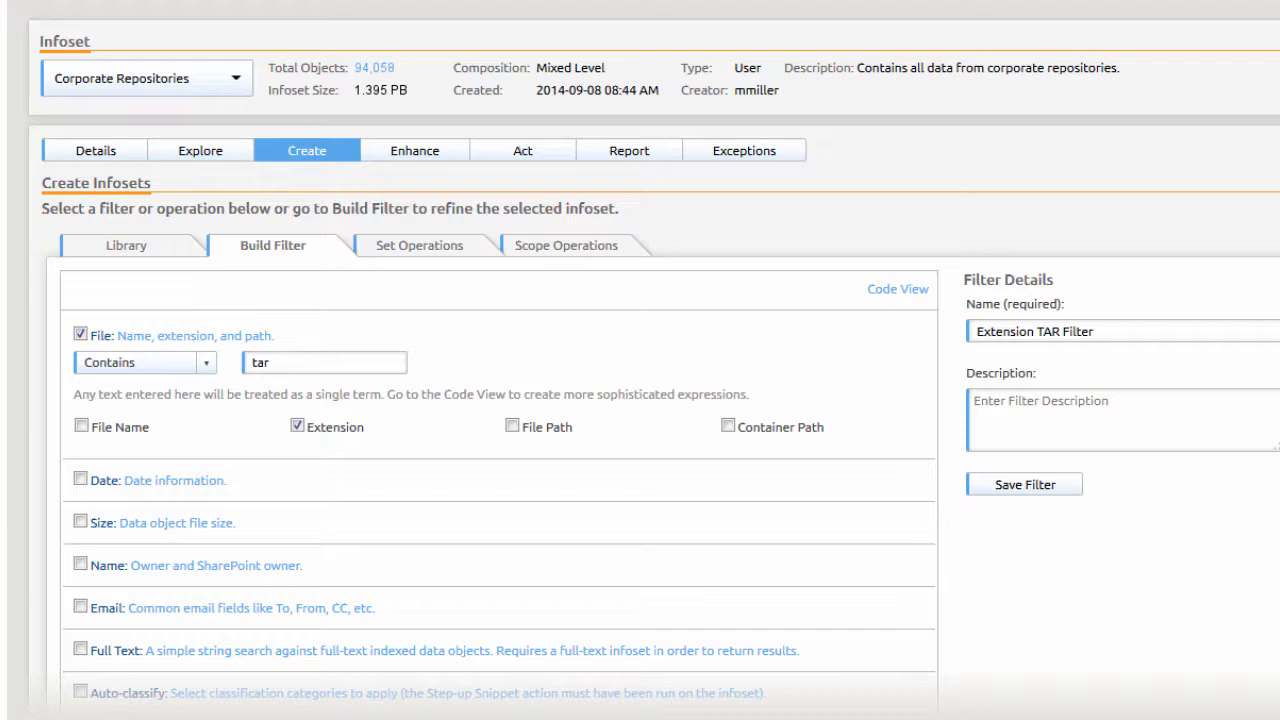
scroll(down, 3)
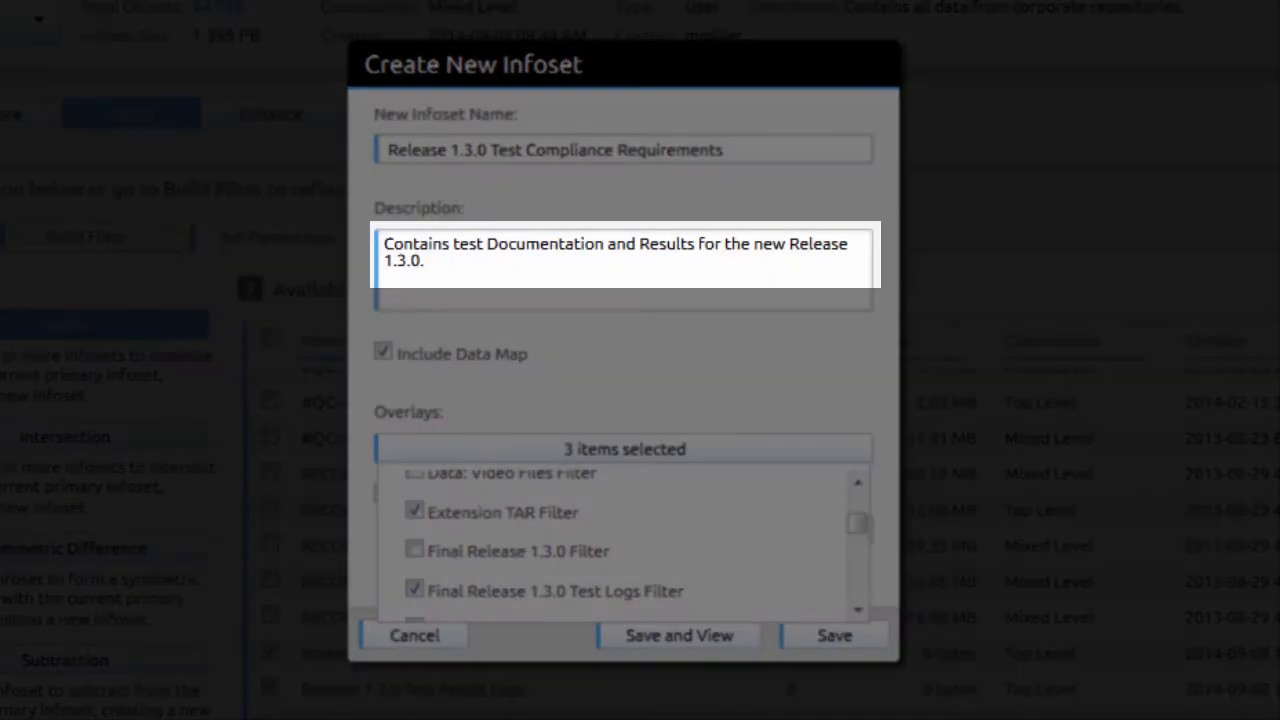
Save the compliance infoset and generate a Compliance Report from the Report tab
click(679, 635)
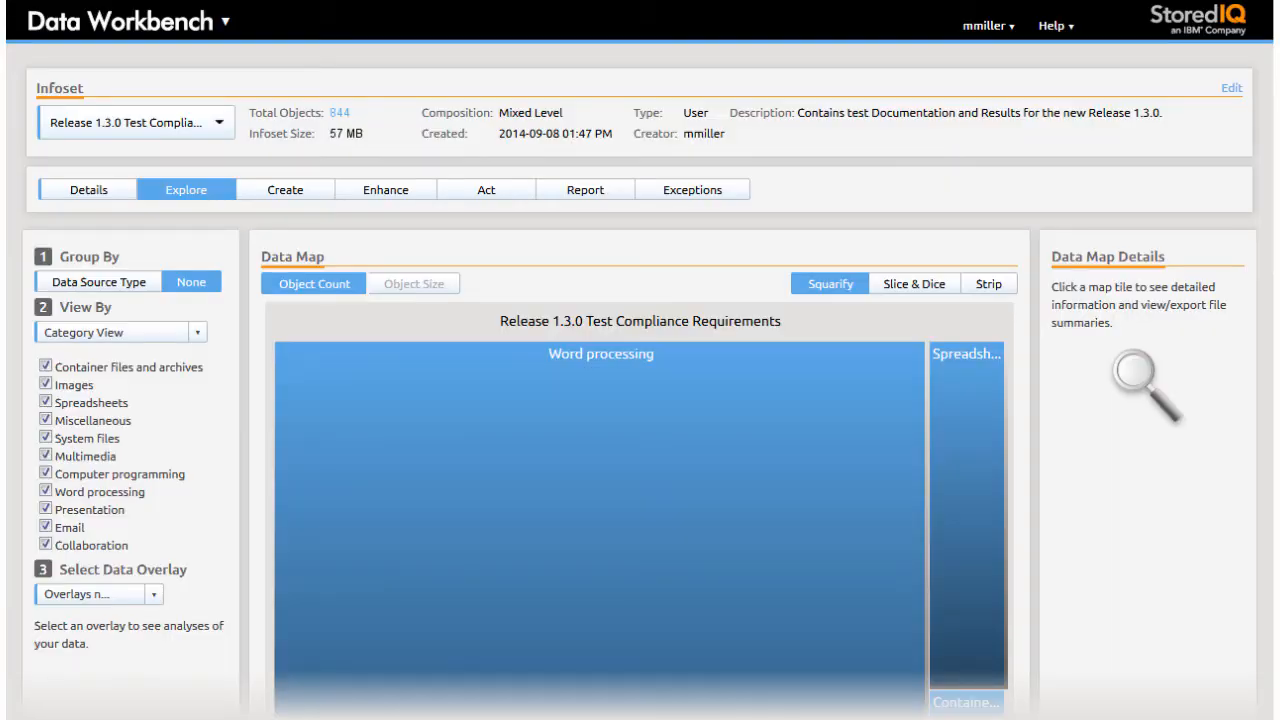
click(87, 189)
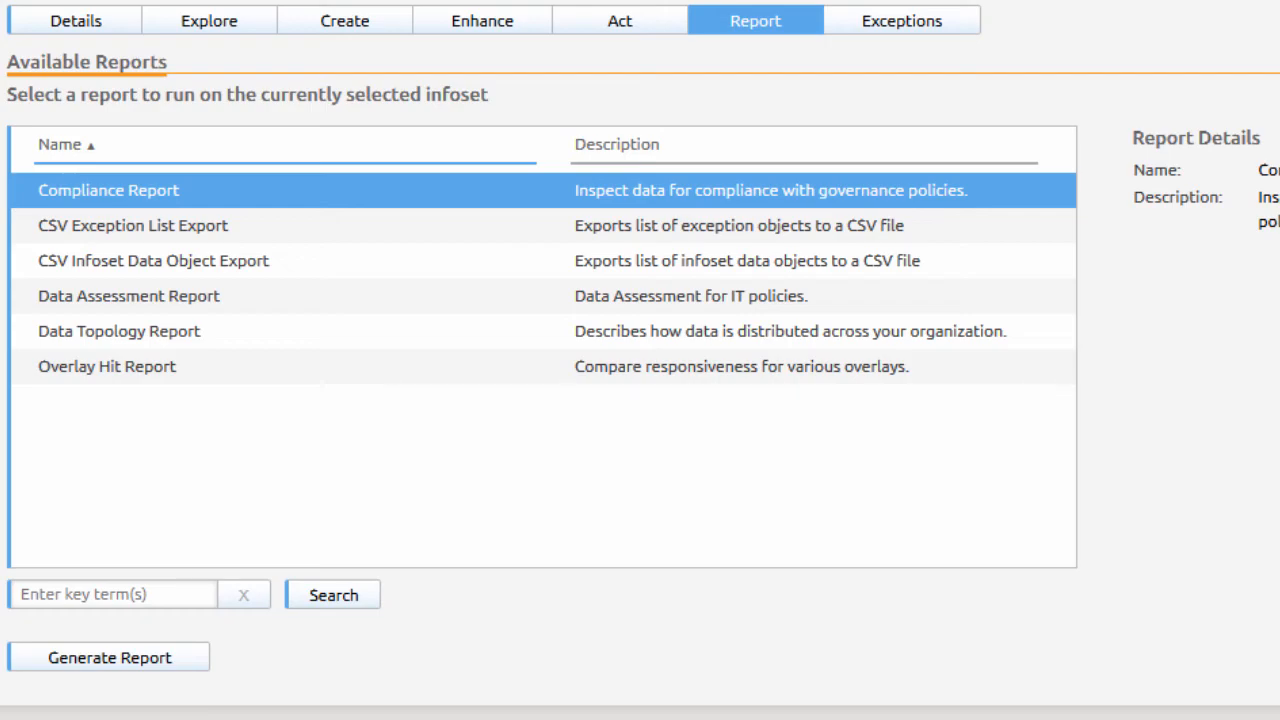
click(108, 657)
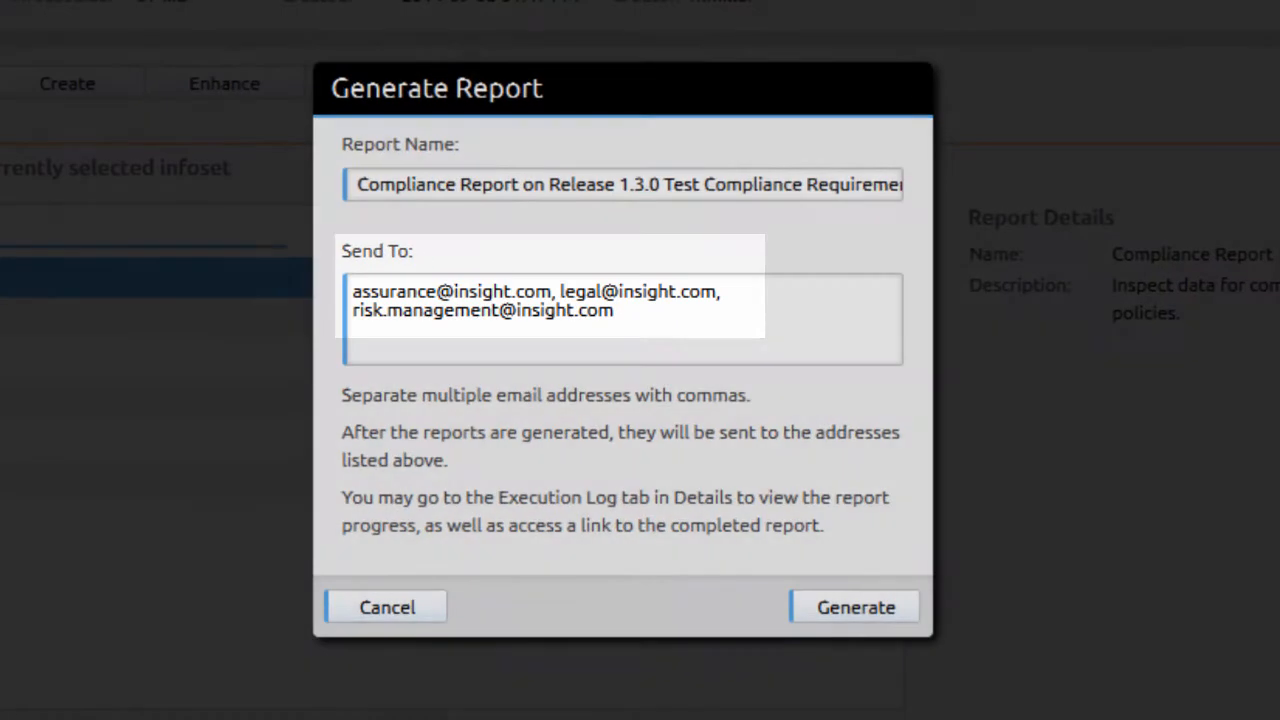